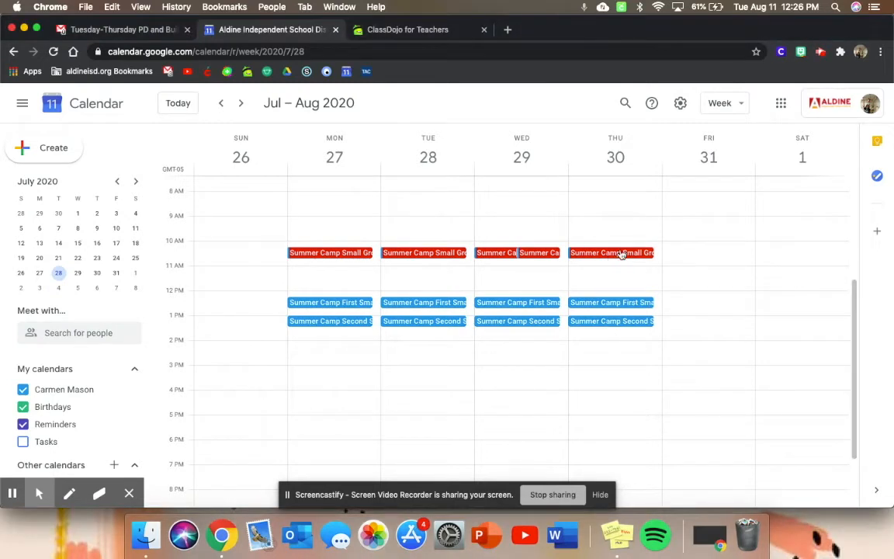
# Open Thursday's Summer Camp Small Group AM event and join its Google Meet call
pyautogui.click(611, 252)
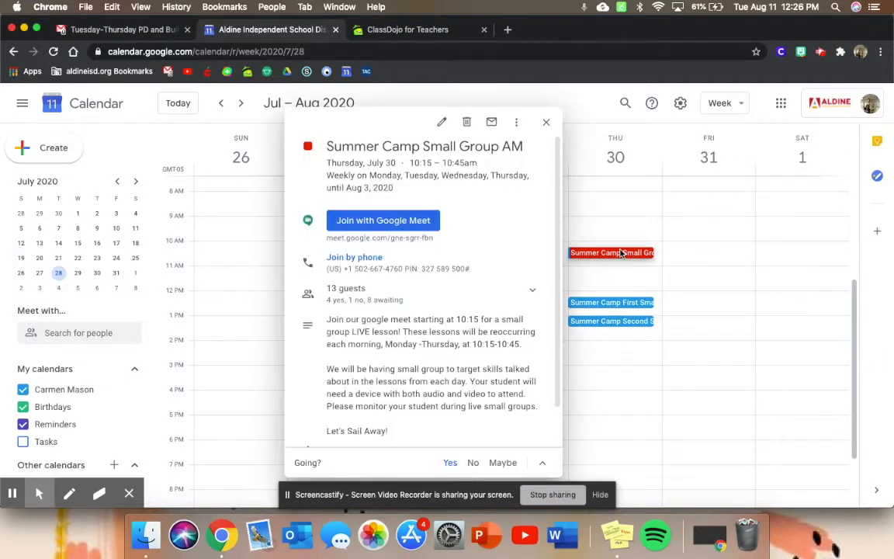
pyautogui.moveTo(383, 220)
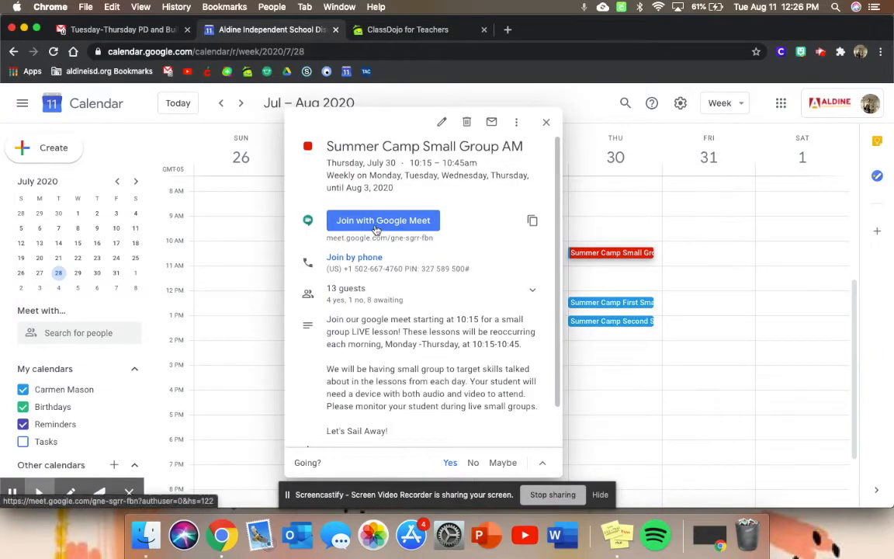
pyautogui.click(382, 220)
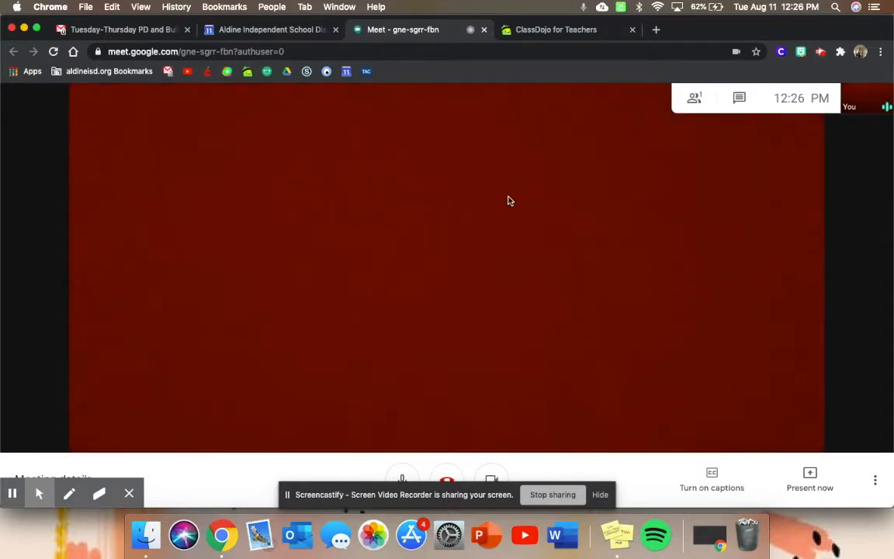
pyautogui.moveTo(416, 246)
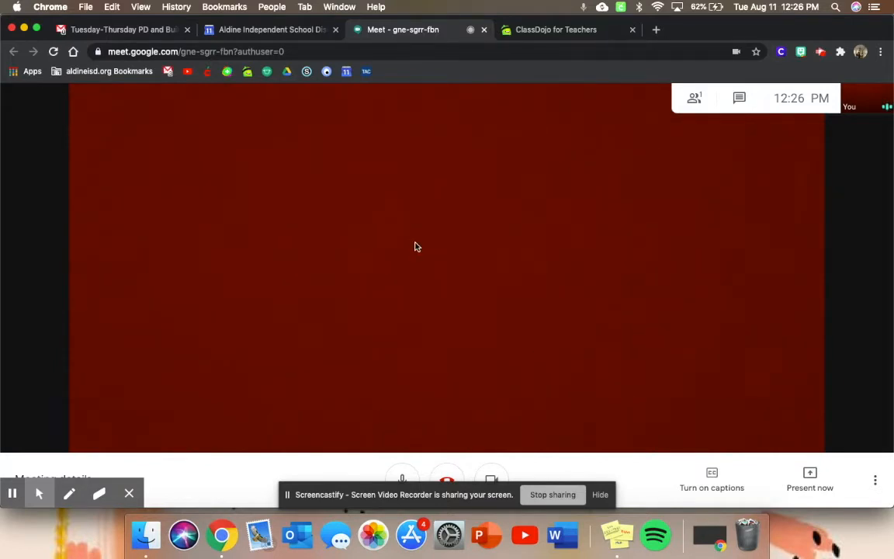
# Choose to present a single Chrome tab to the Meet call
pyautogui.click(809, 479)
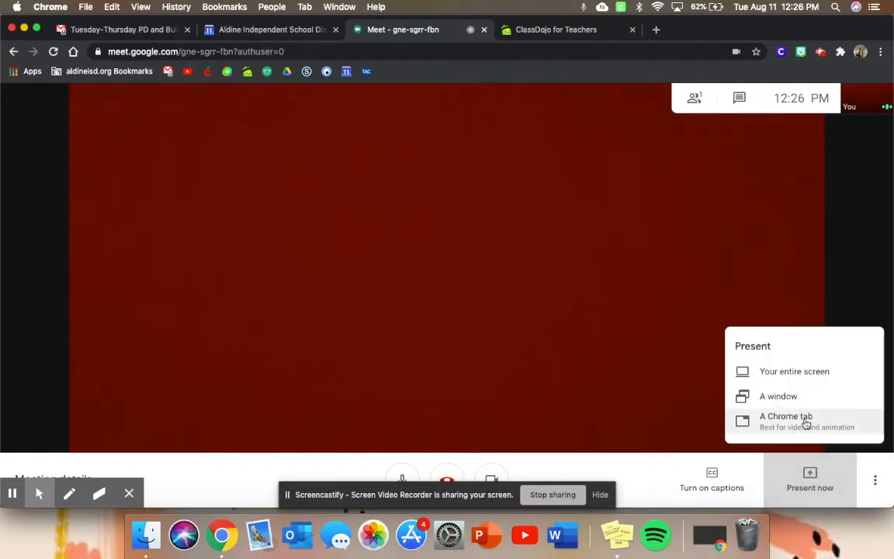
pyautogui.click(555, 30)
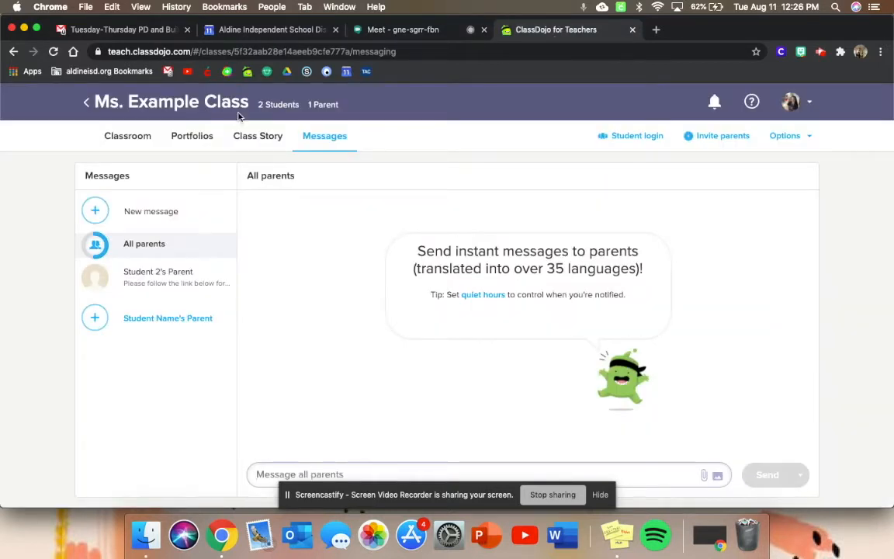
# Go back to the classes launchpad and open the Ms. Example Class card
pyautogui.click(87, 101)
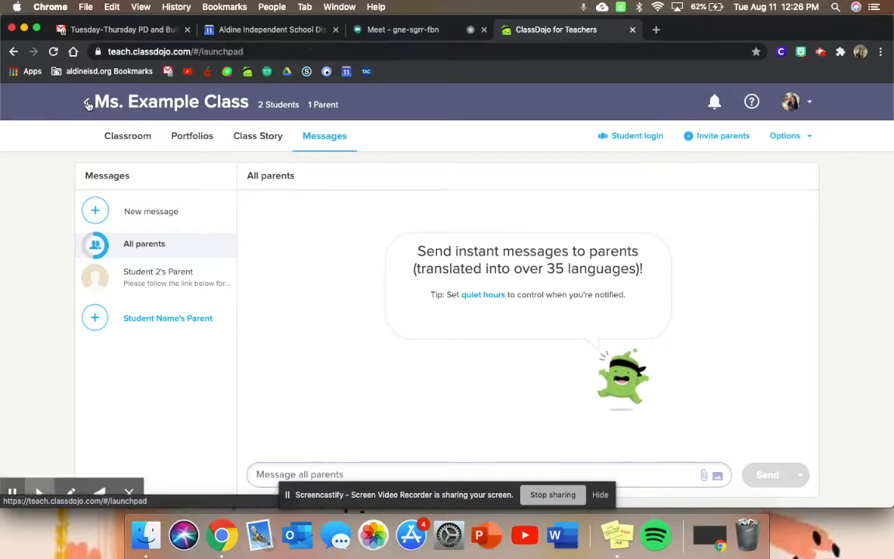
pyautogui.click(87, 101)
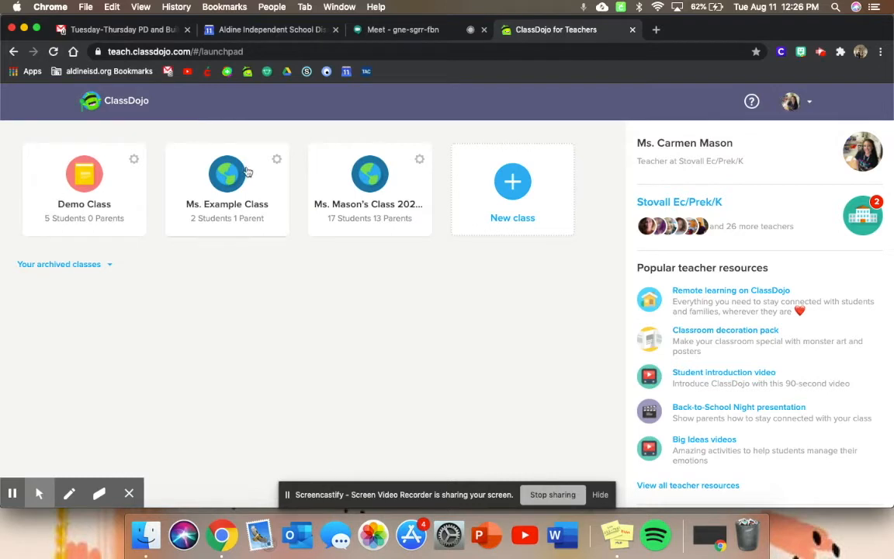
pyautogui.moveTo(223, 215)
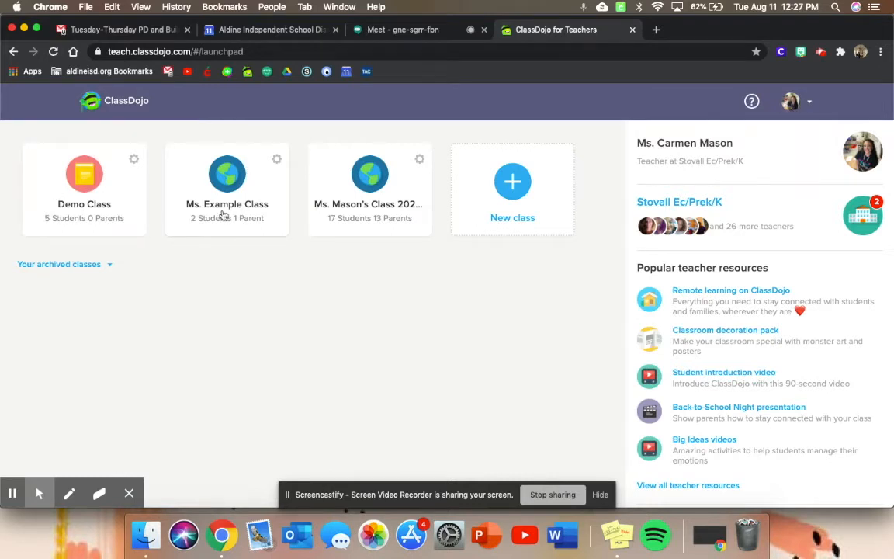
pyautogui.moveTo(244, 224)
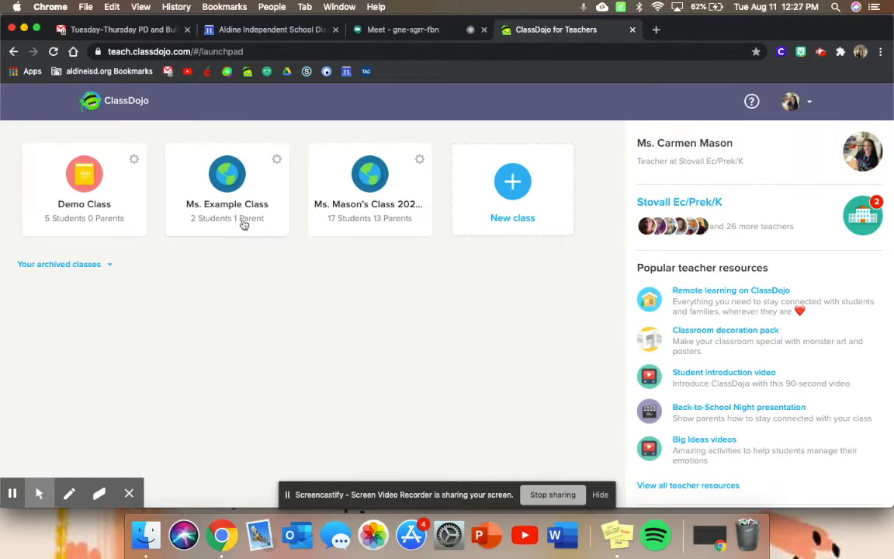
pyautogui.click(226, 186)
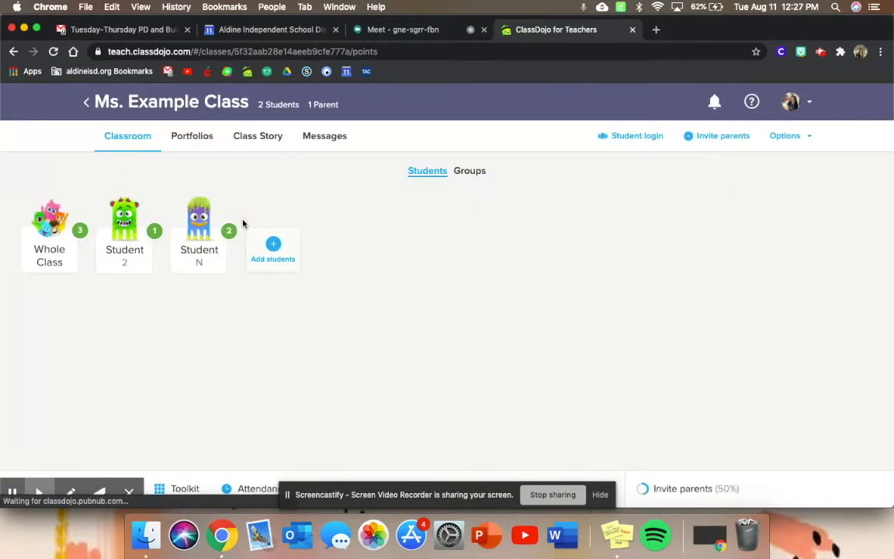
pyautogui.moveTo(192, 332)
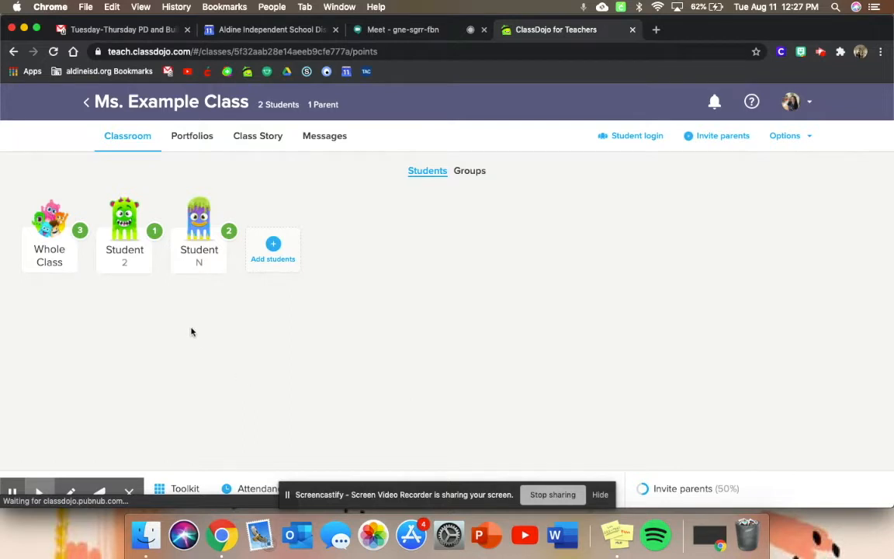
# Share the ClassDojo classroom tab into Meet and return to the class page
pyautogui.click(403, 30)
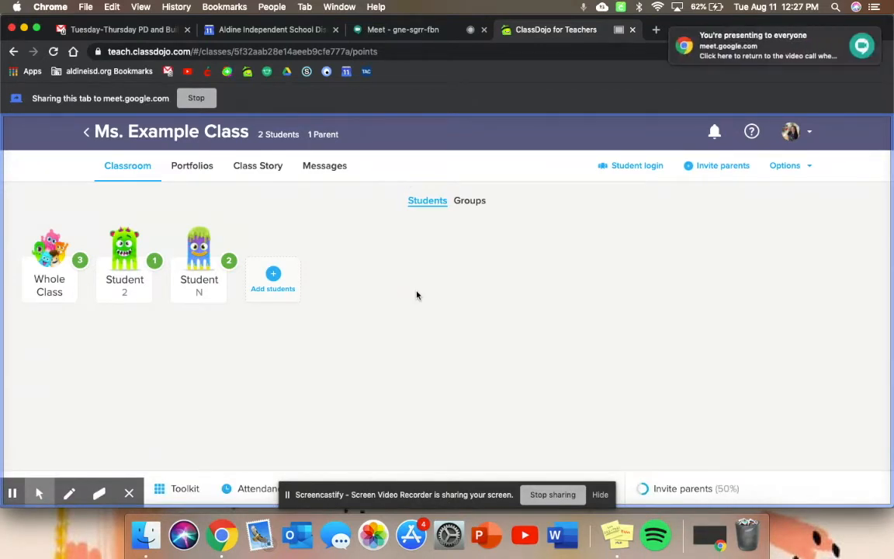
pyautogui.moveTo(482, 307)
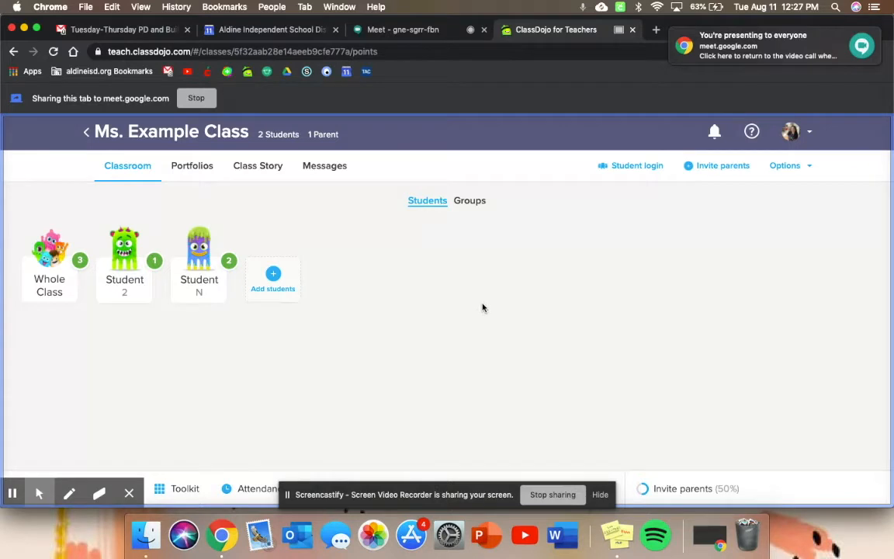
pyautogui.moveTo(256, 120)
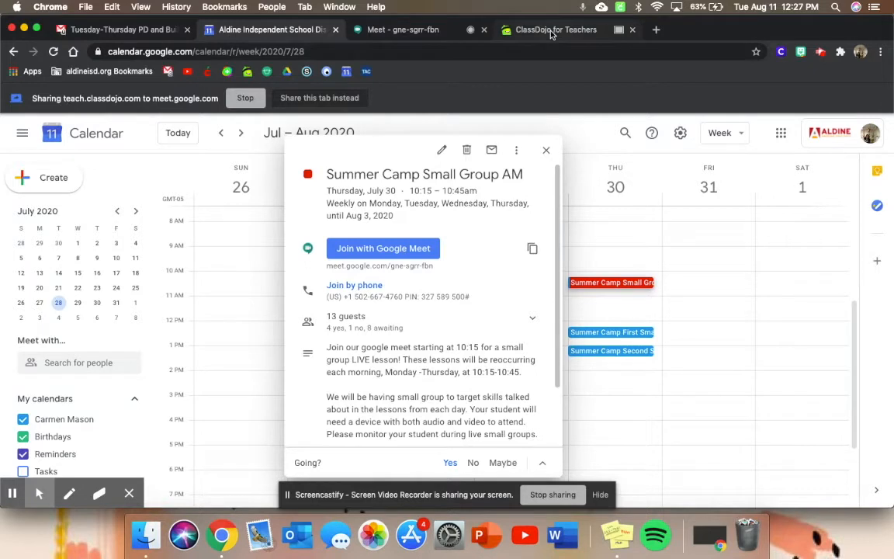
pyautogui.click(554, 29)
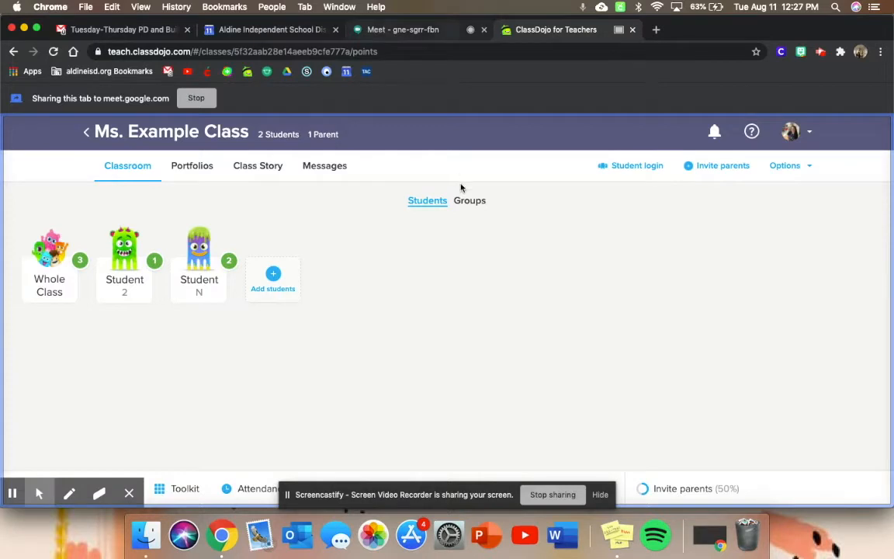
pyautogui.moveTo(487, 294)
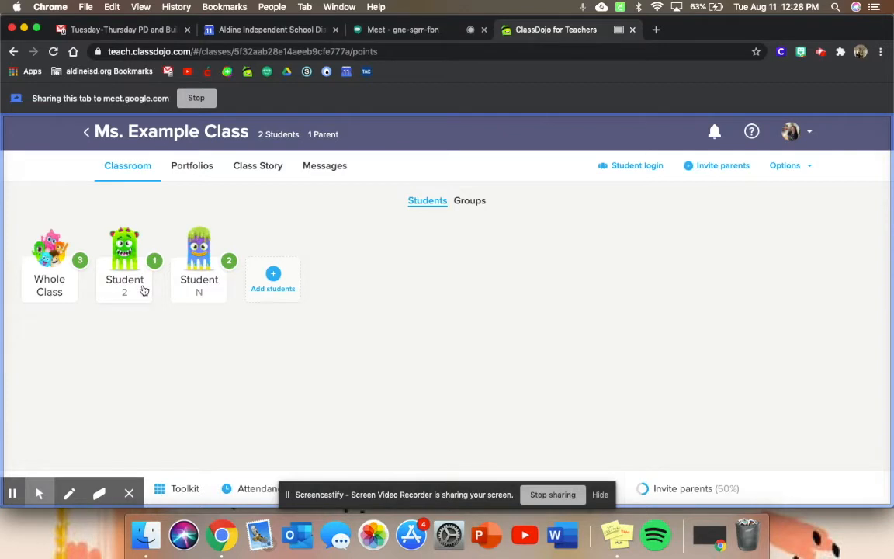
# Award Student 2 a positive 'Early To Class/On Time' point
pyautogui.click(124, 249)
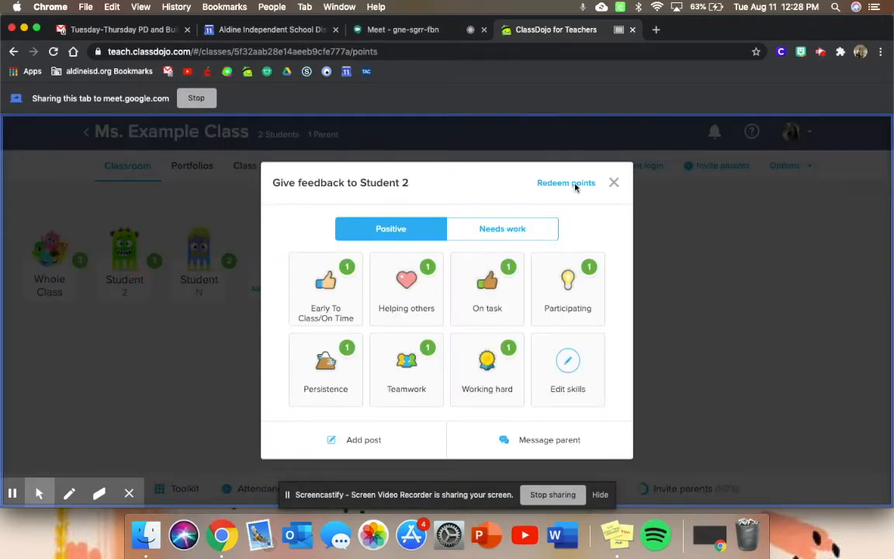
pyautogui.moveTo(505, 199)
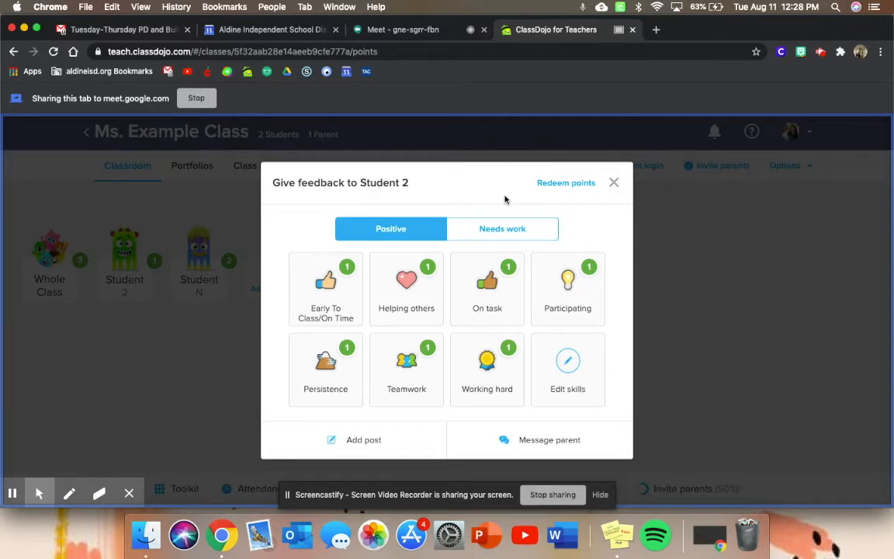
pyautogui.moveTo(339, 323)
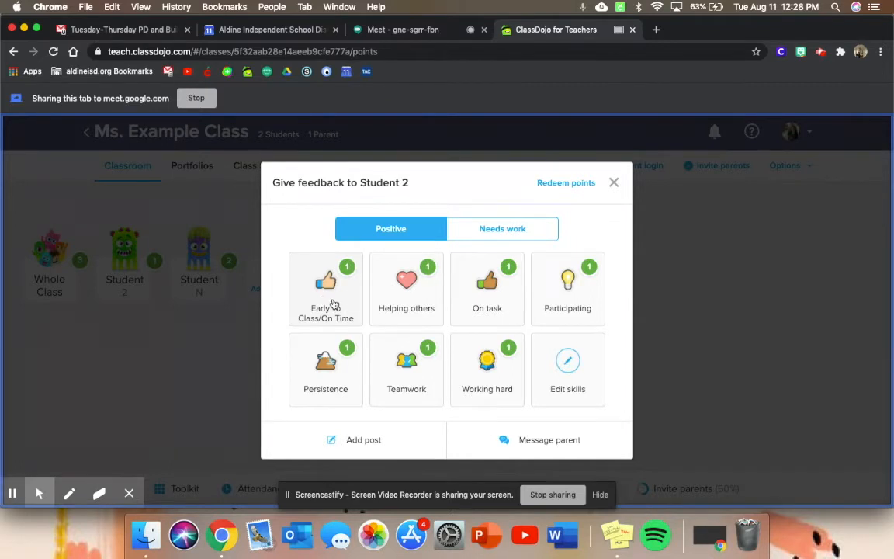
pyautogui.moveTo(567, 379)
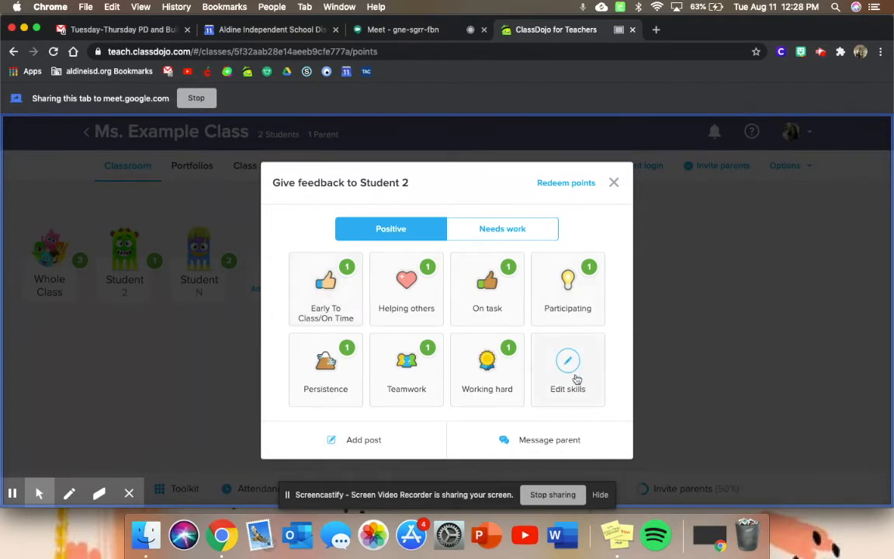
pyautogui.moveTo(569, 370)
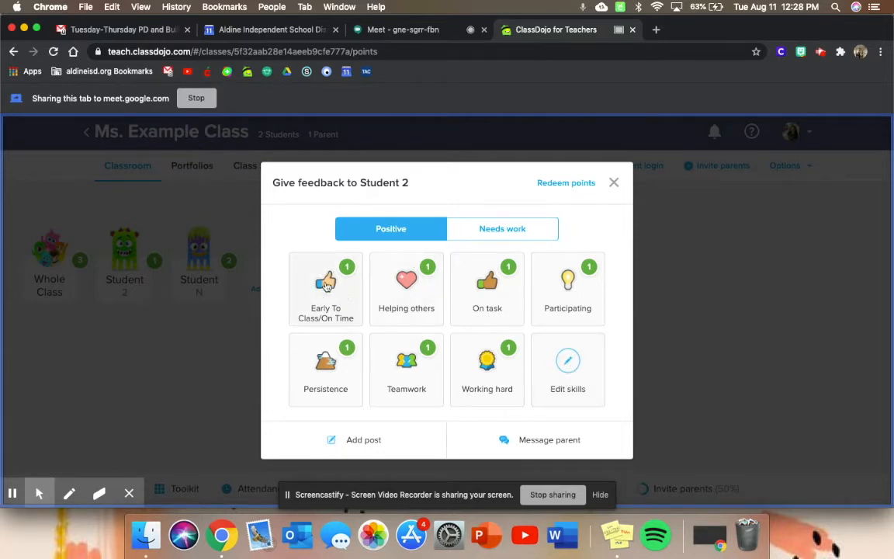
pyautogui.moveTo(334, 311)
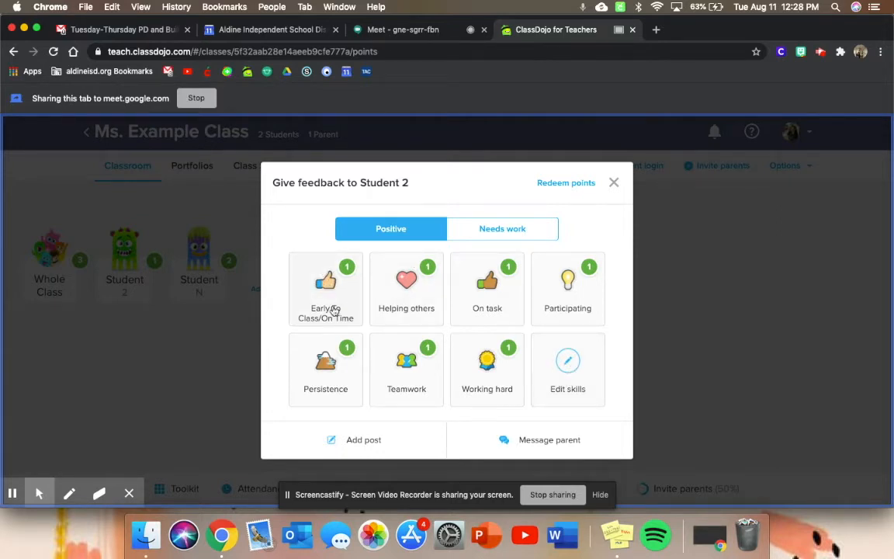
pyautogui.click(325, 287)
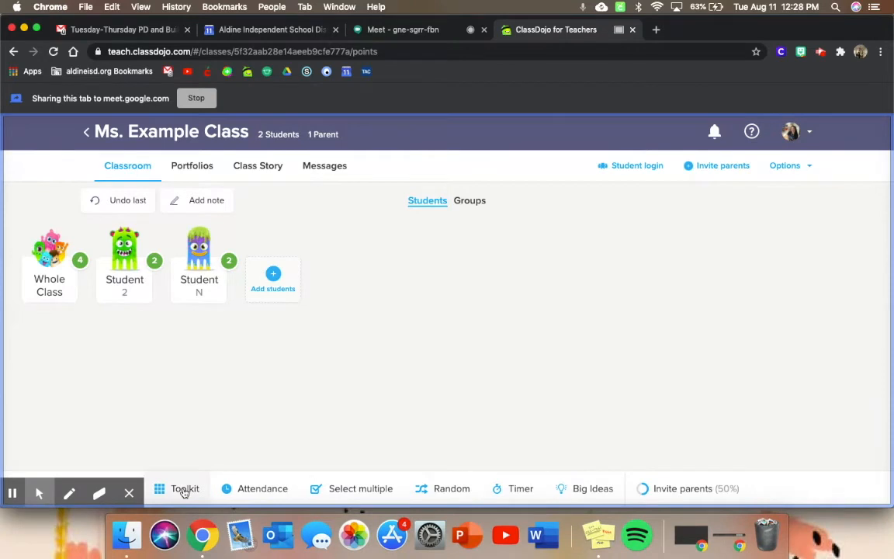
pyautogui.moveTo(746, 414)
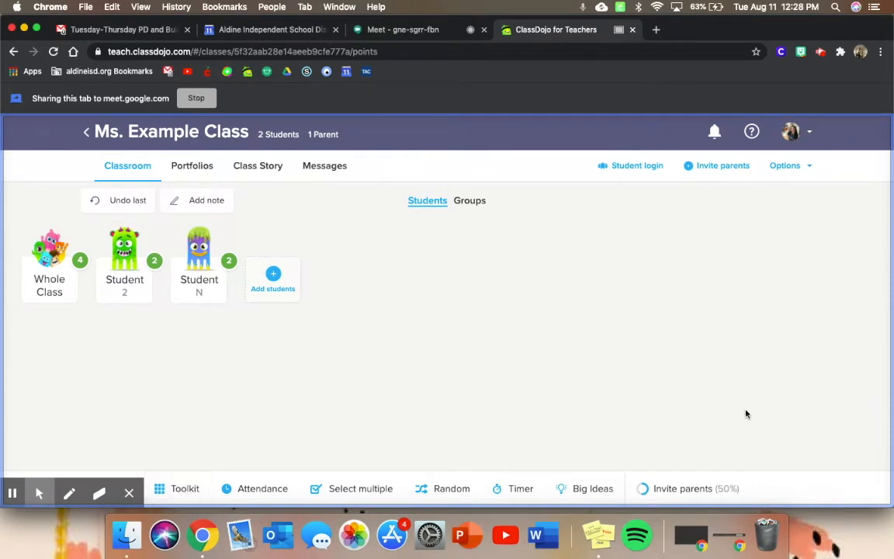
pyautogui.moveTo(186, 482)
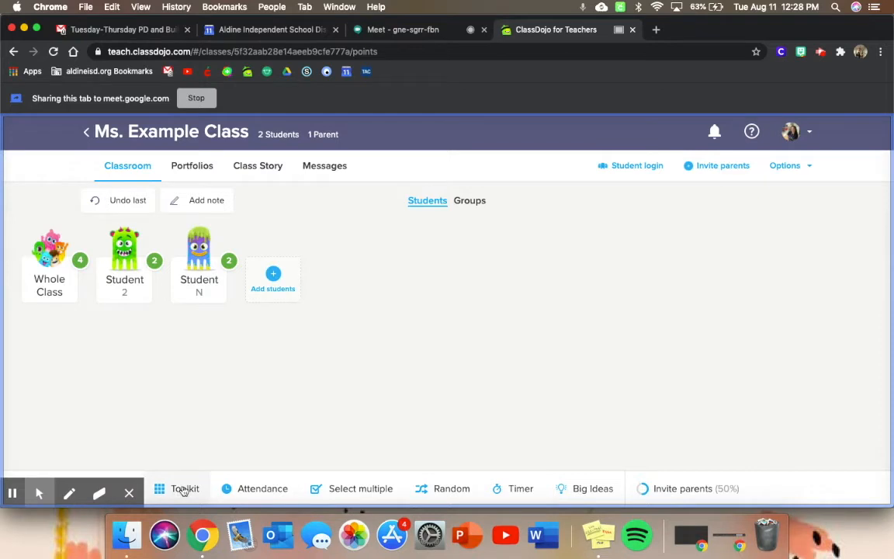
# Run and close a one-minute toolkit countdown, then open the 5:00 class timer
pyautogui.click(185, 488)
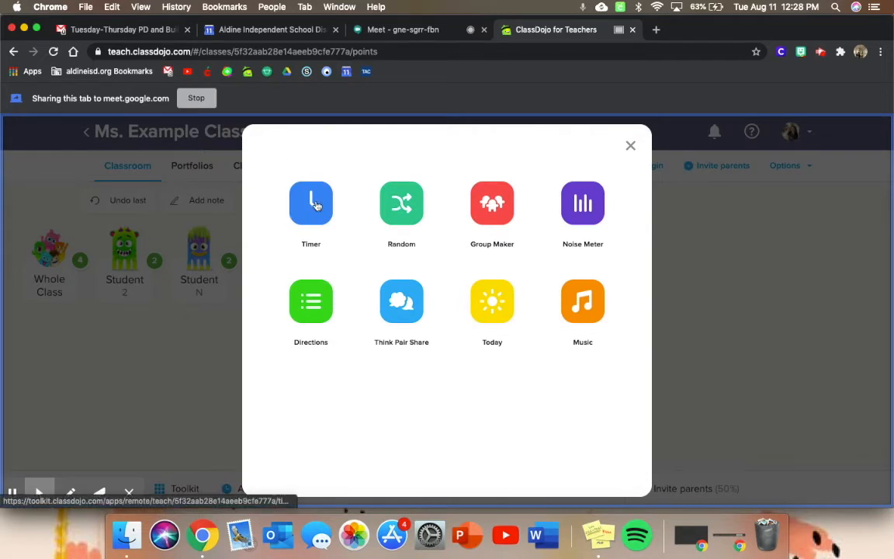
pyautogui.click(310, 203)
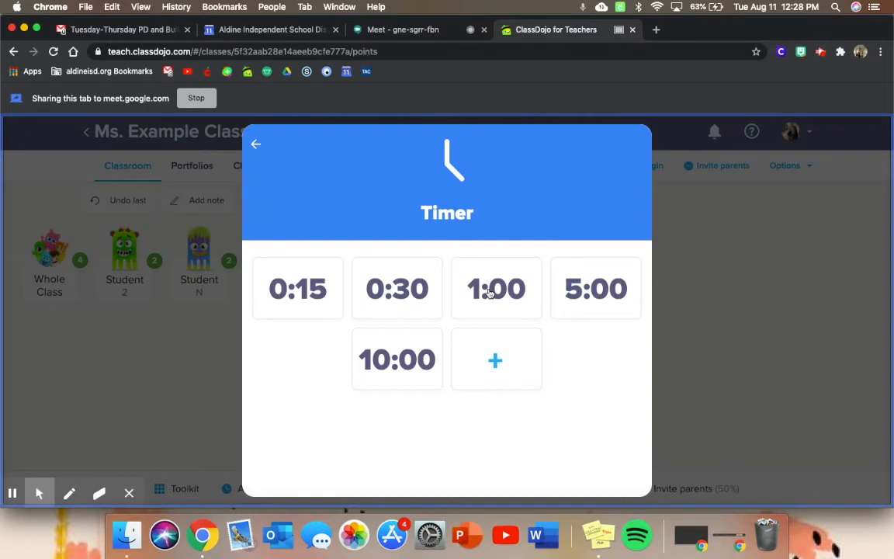
pyautogui.click(495, 288)
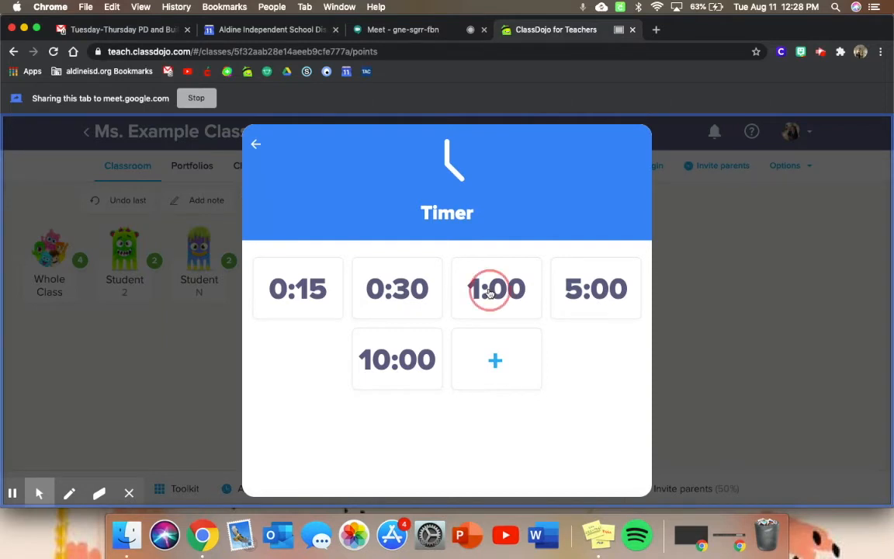
pyautogui.click(496, 289)
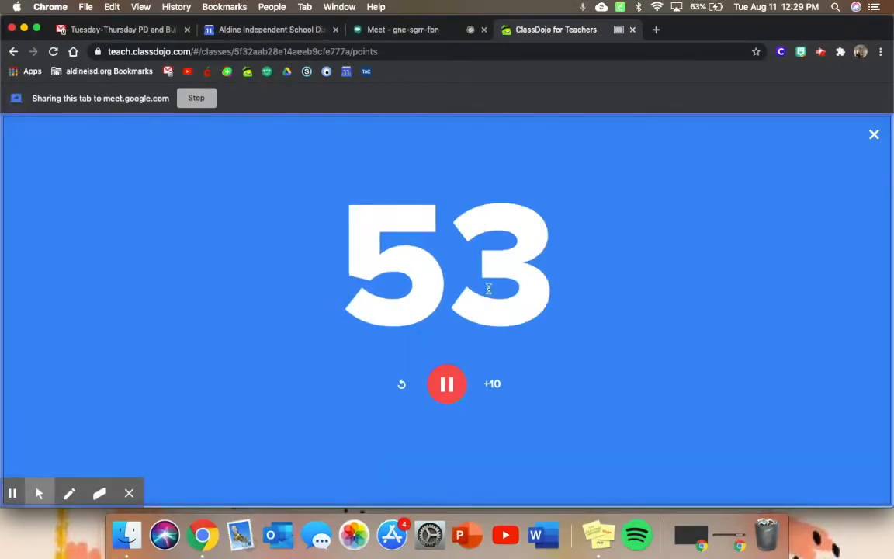
pyautogui.click(873, 133)
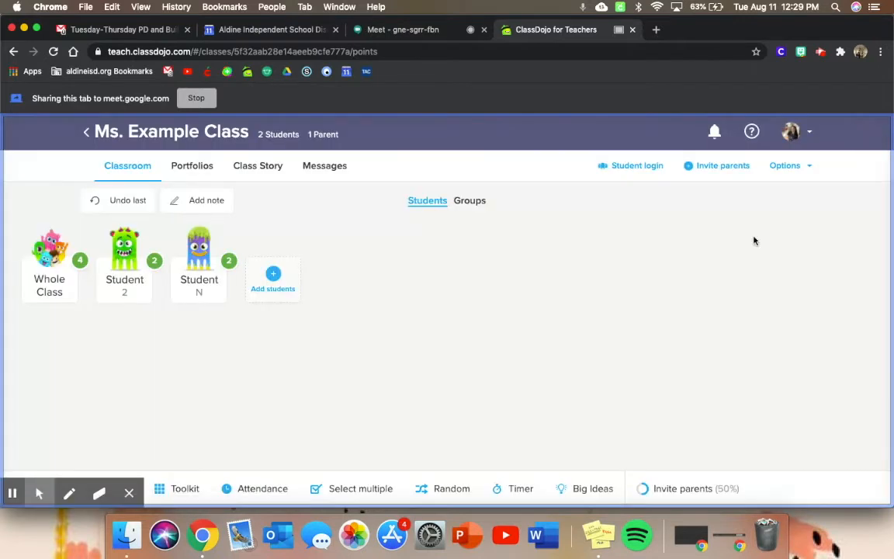
pyautogui.moveTo(512, 488)
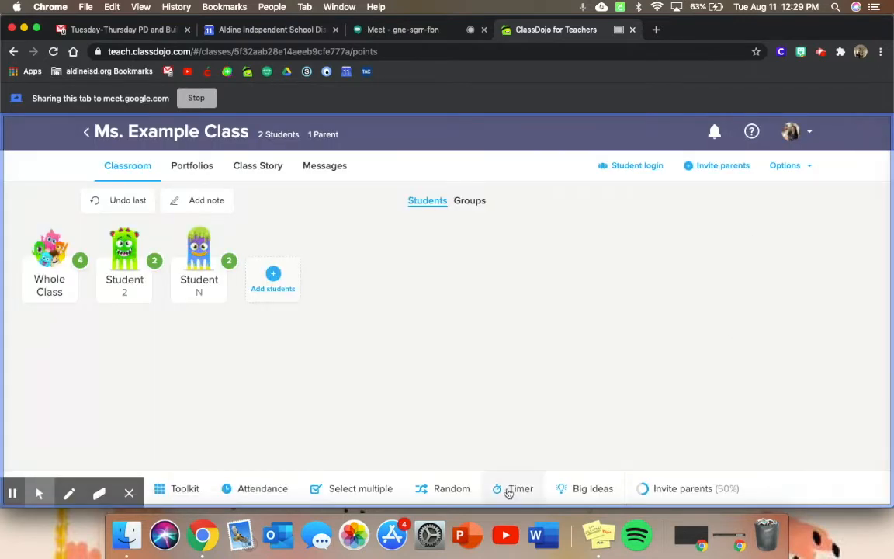
pyautogui.click(512, 488)
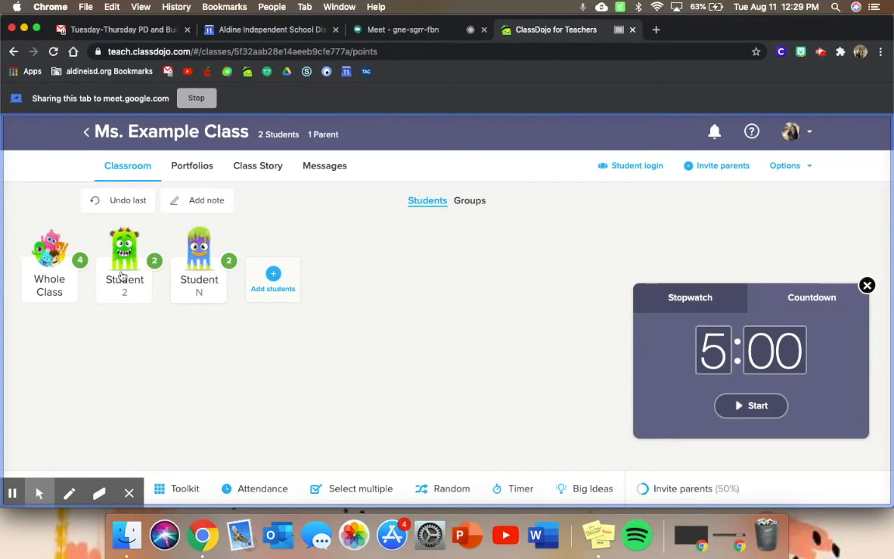
pyautogui.moveTo(225, 386)
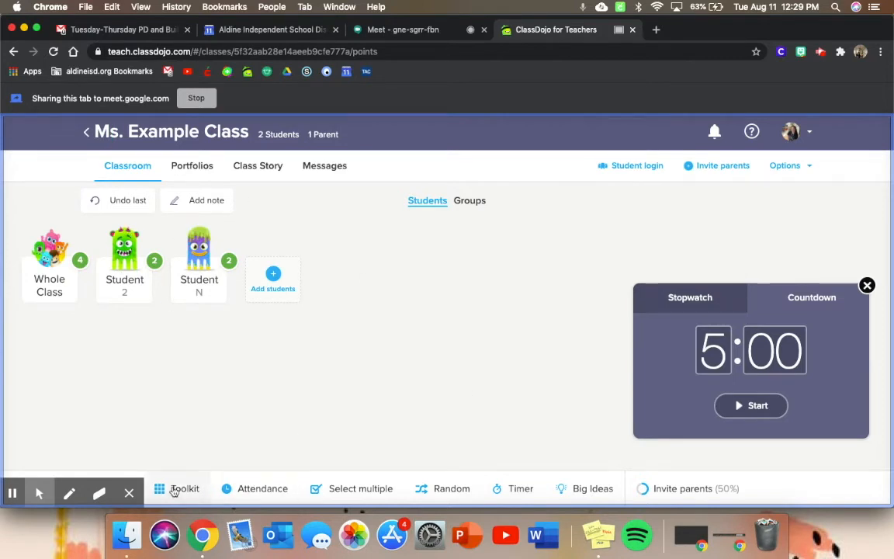
pyautogui.click(184, 488)
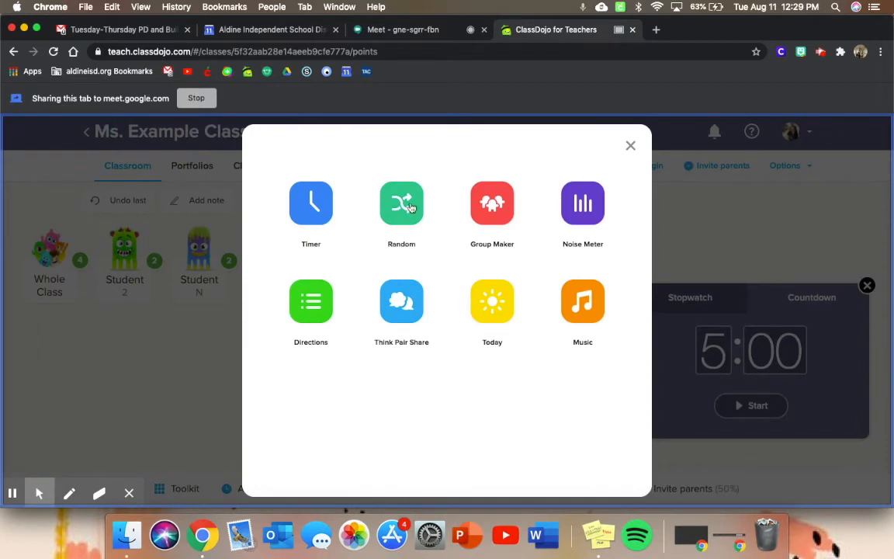
pyautogui.click(402, 203)
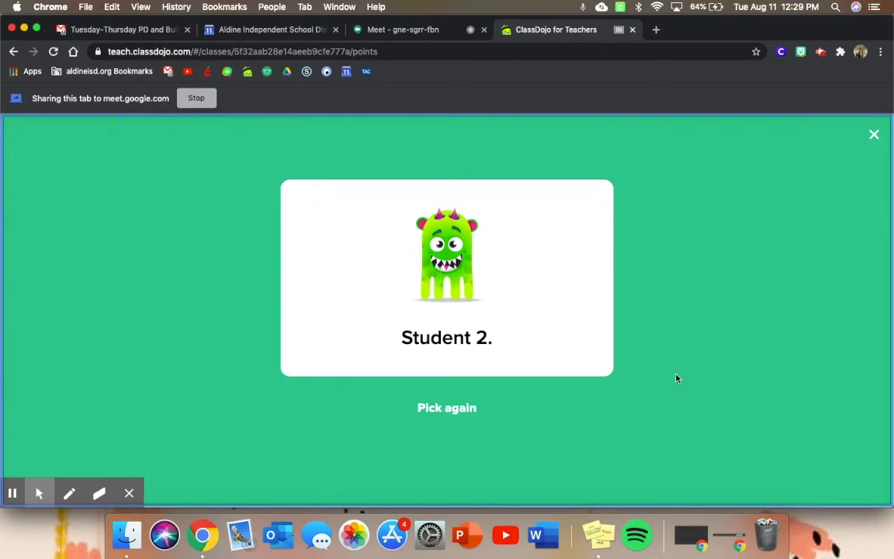
pyautogui.moveTo(411, 162)
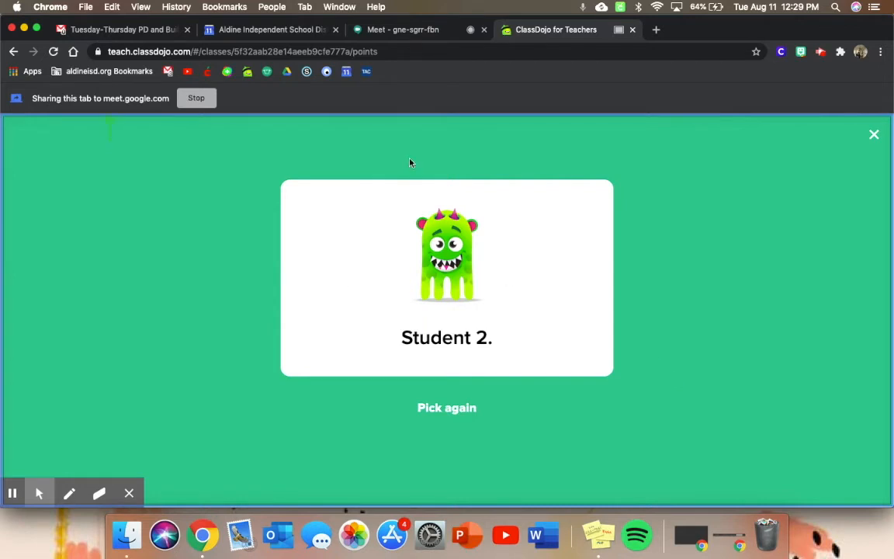
pyautogui.moveTo(865, 173)
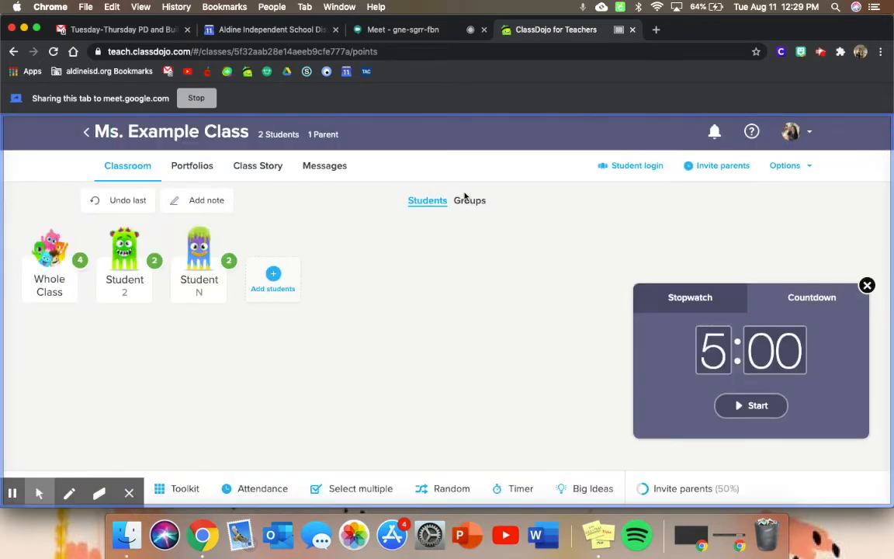
pyautogui.moveTo(490, 180)
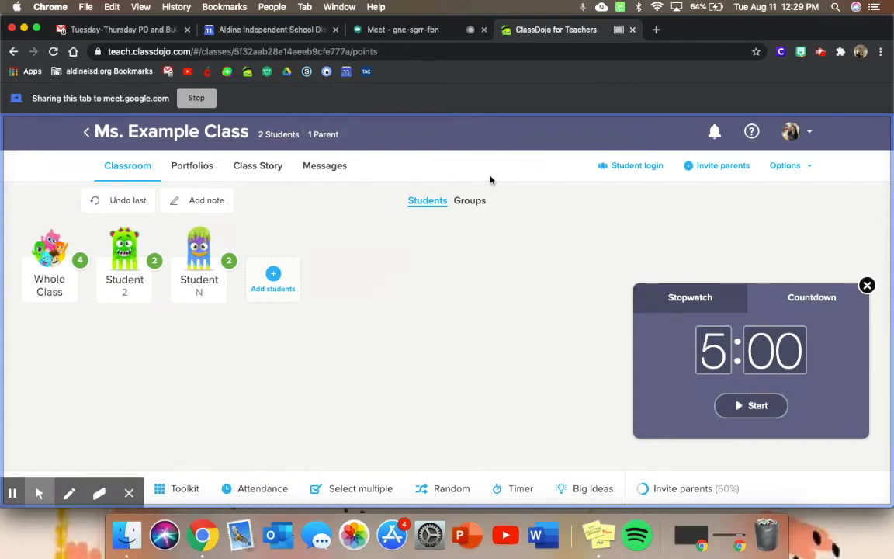
pyautogui.click(469, 200)
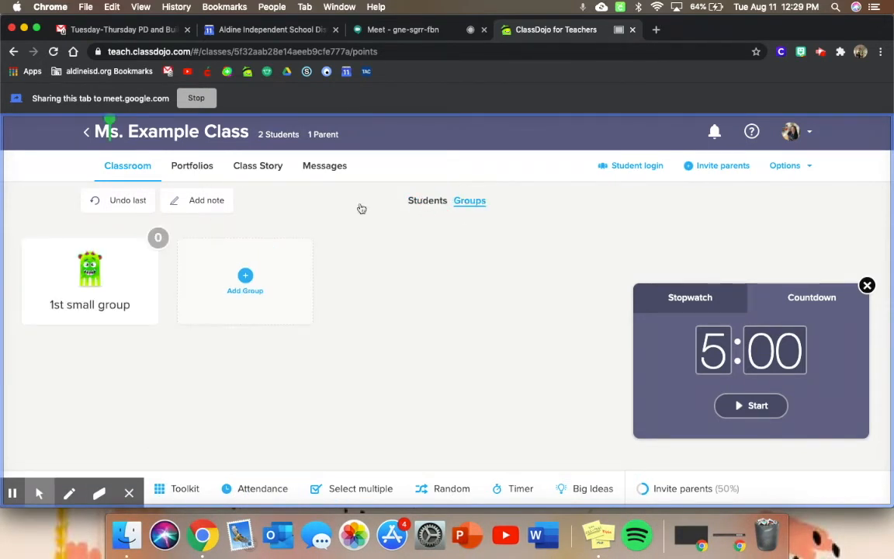
pyautogui.moveTo(421, 203)
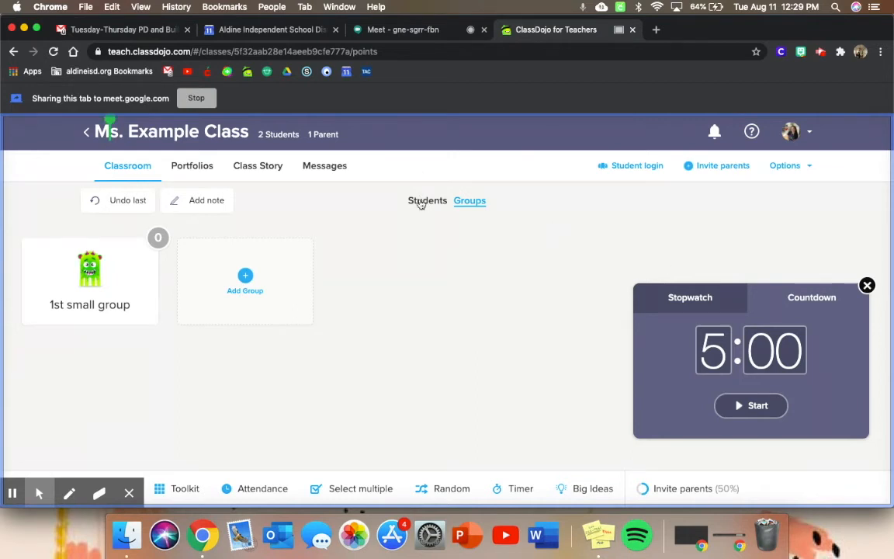
pyautogui.click(427, 200)
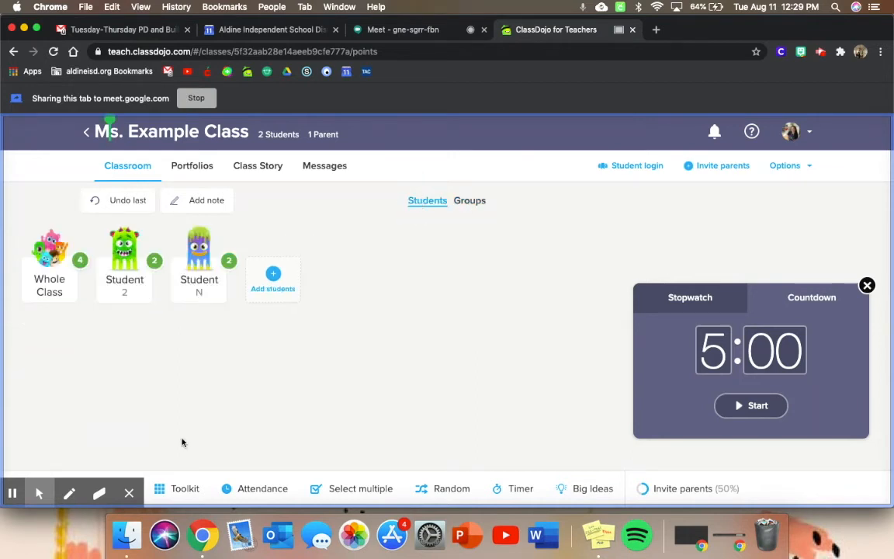
pyautogui.click(263, 488)
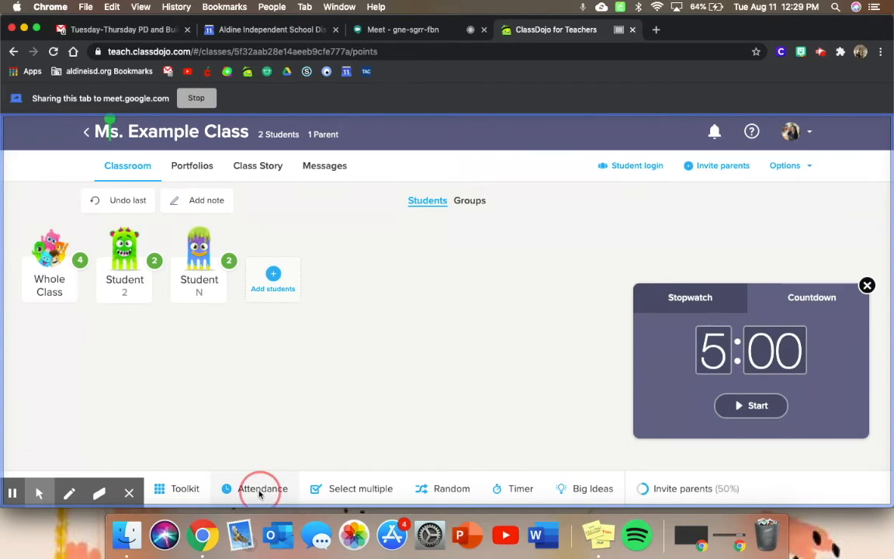
# Take attendance (Student 2 present, Student N absent) and save it
pyautogui.click(262, 488)
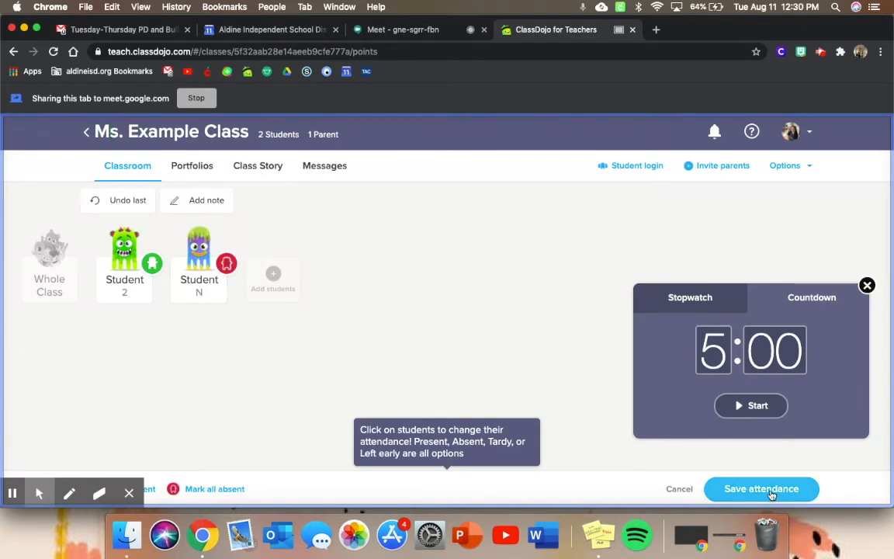
pyautogui.click(760, 488)
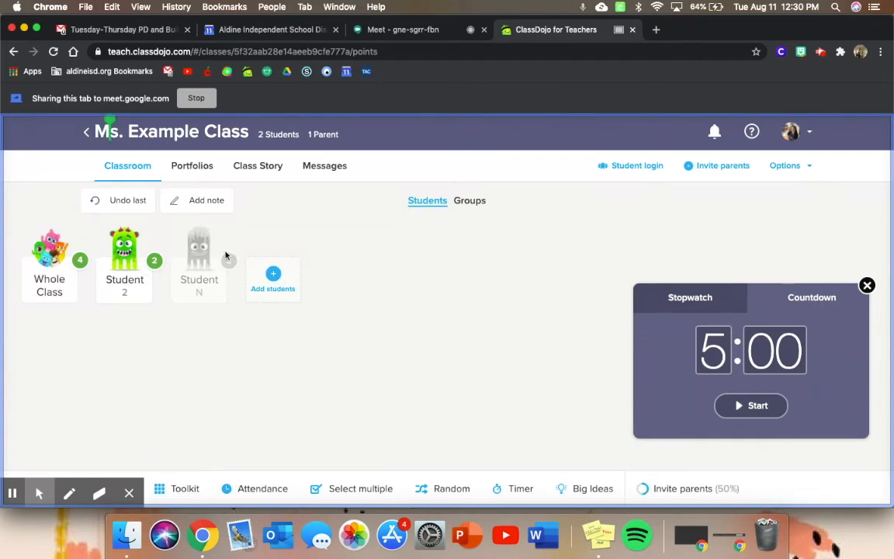
pyautogui.moveTo(389, 425)
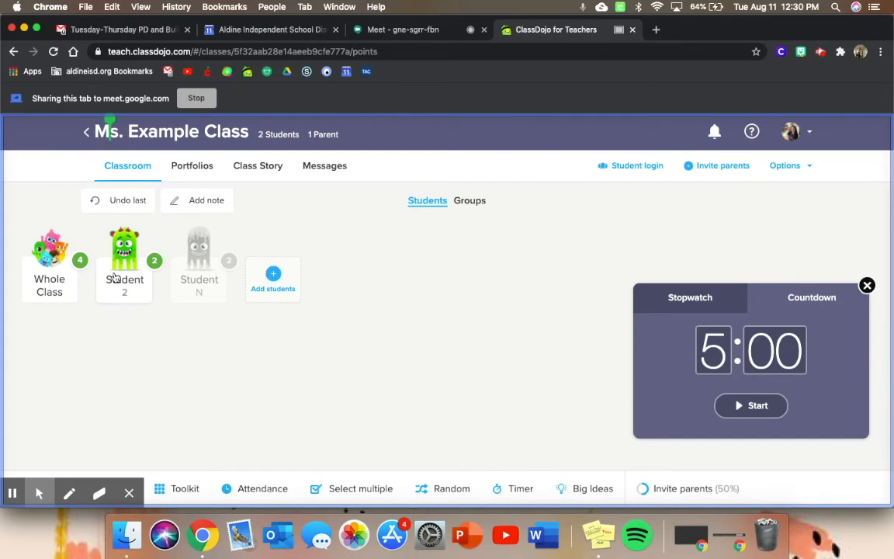
pyautogui.moveTo(93, 355)
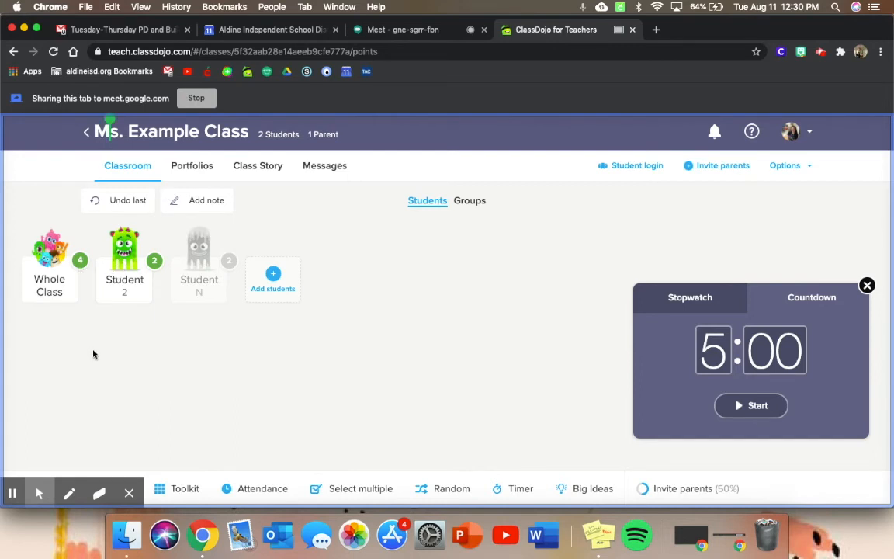
pyautogui.moveTo(415, 292)
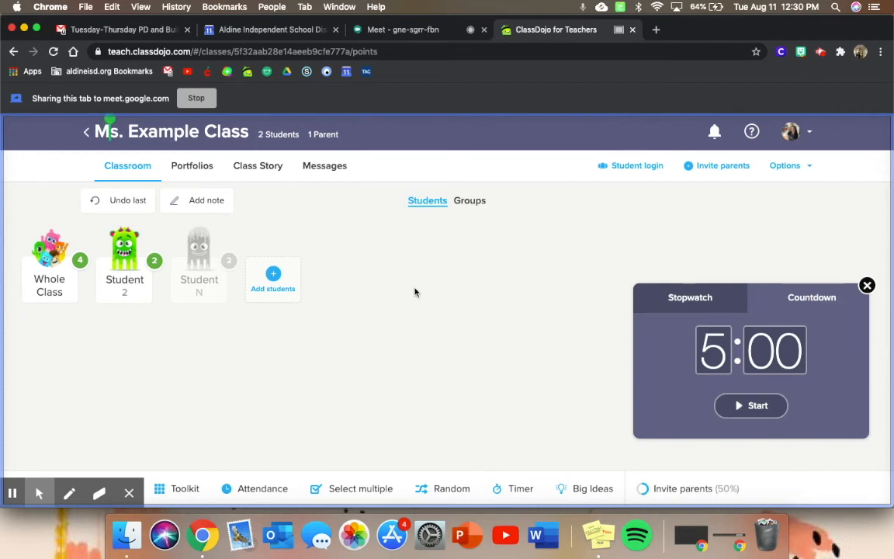
pyautogui.moveTo(382, 343)
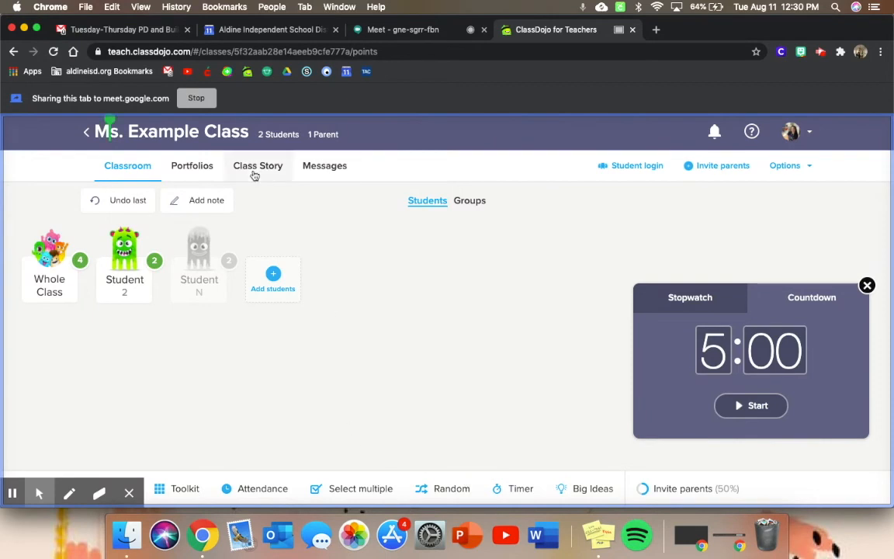
pyautogui.moveTo(192, 165)
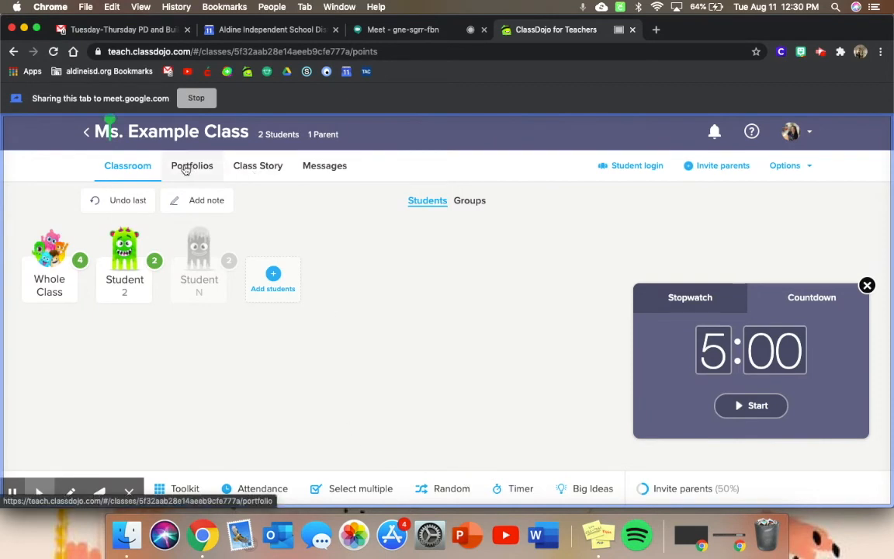
pyautogui.click(185, 488)
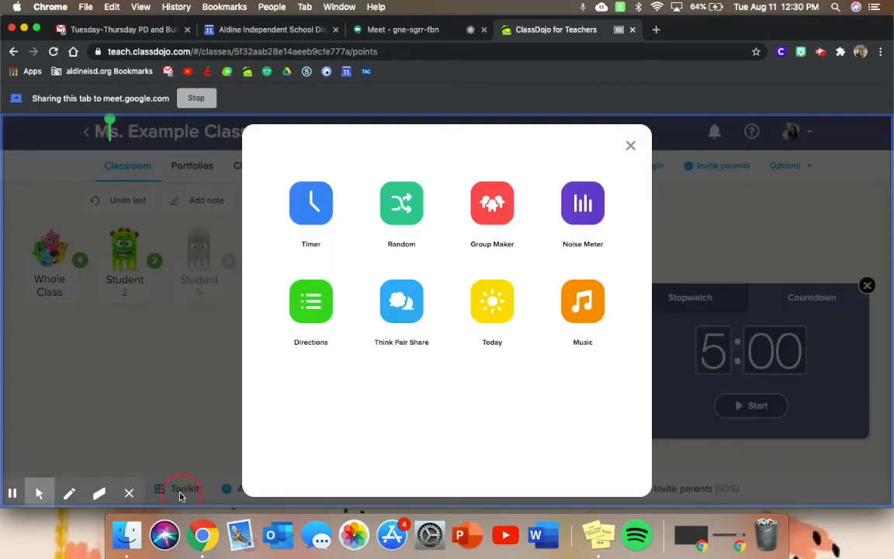
pyautogui.moveTo(582, 204)
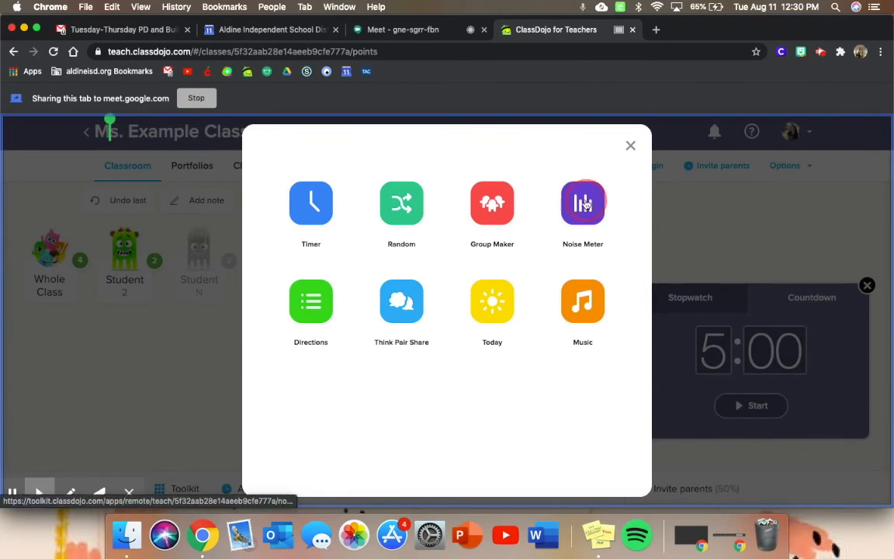
pyautogui.click(582, 203)
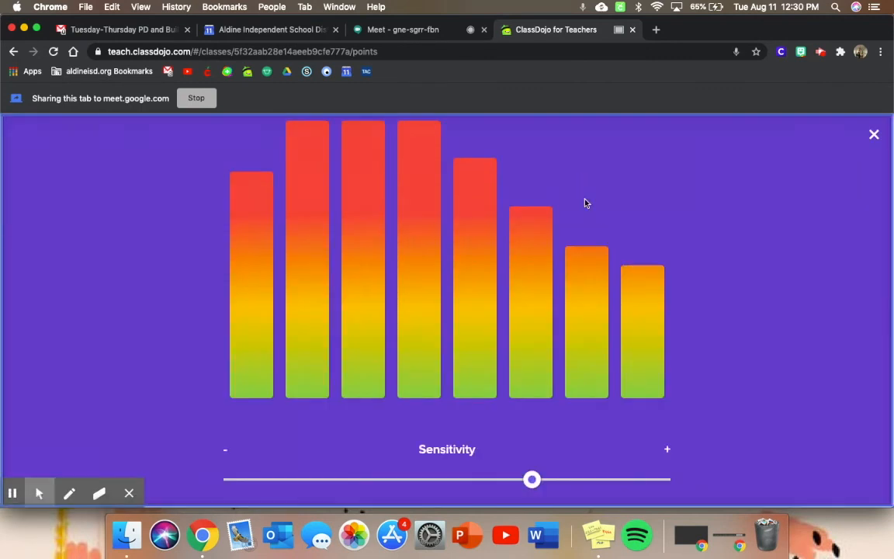
pyautogui.moveTo(532, 478); pyautogui.dragTo(487, 479)
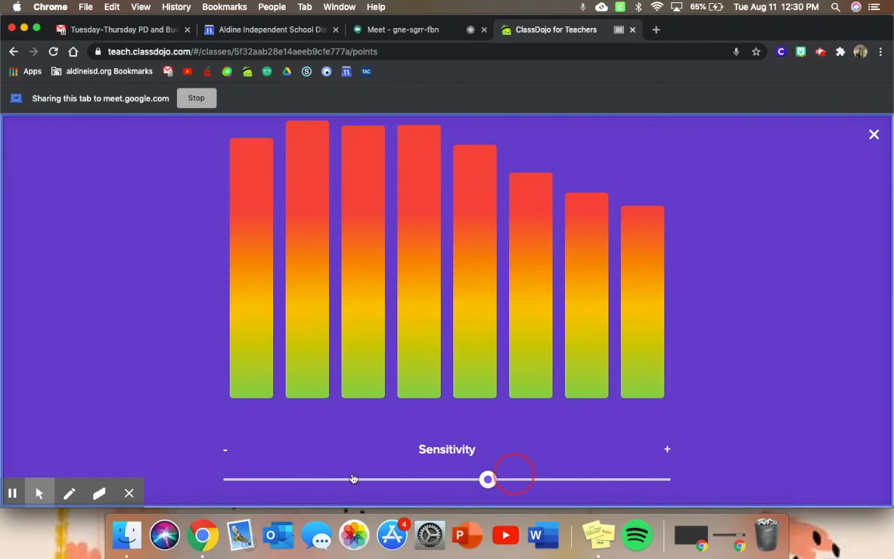
pyautogui.moveTo(487, 479); pyautogui.dragTo(232, 479)
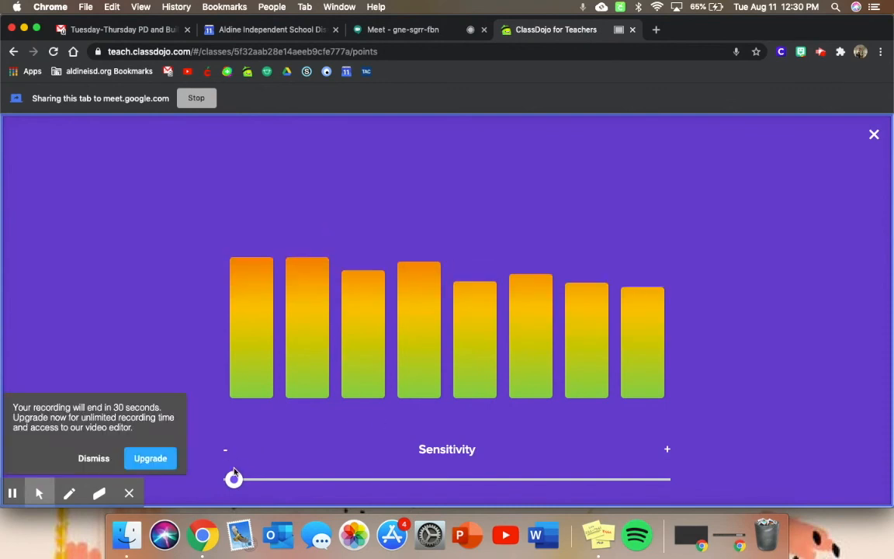
pyautogui.moveTo(234, 479); pyautogui.dragTo(659, 478)
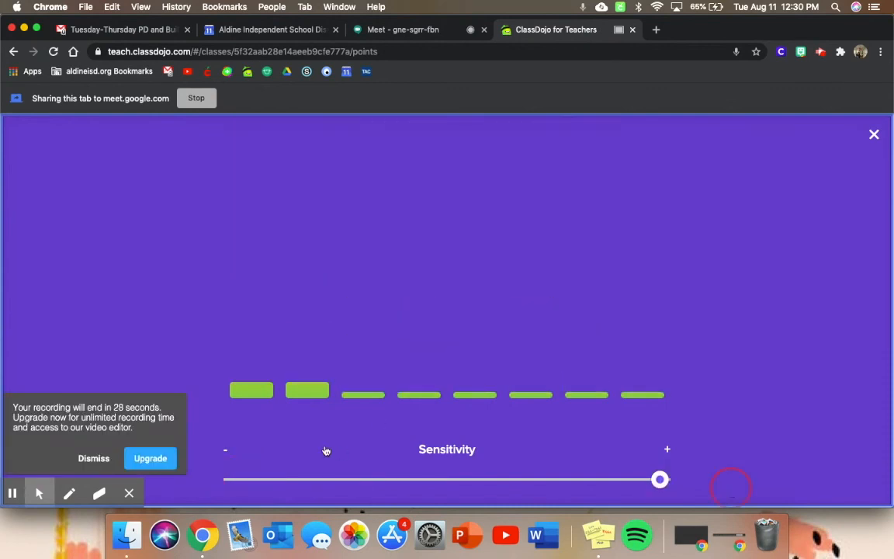
pyautogui.moveTo(659, 478); pyautogui.dragTo(289, 479)
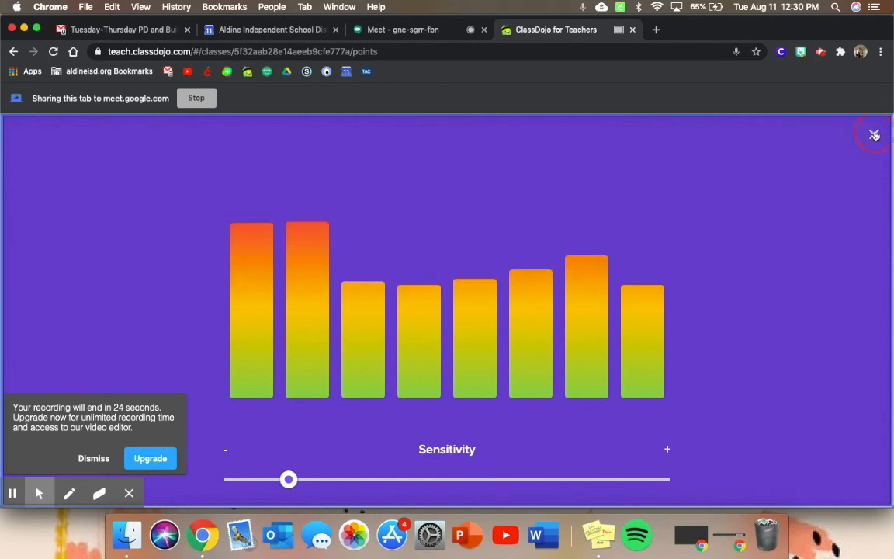
pyautogui.click(873, 135)
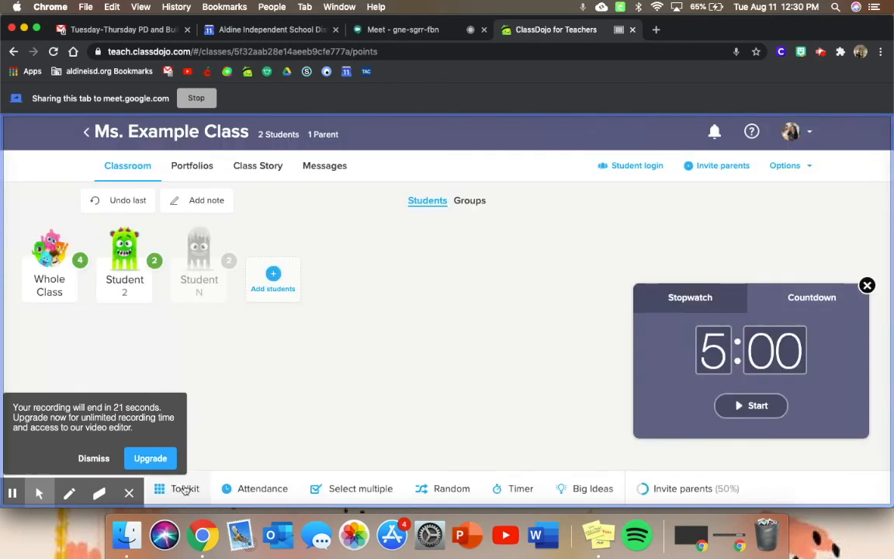
# Show the Directions list from the toolkit, close it, and reopen the toolkit
pyautogui.click(185, 488)
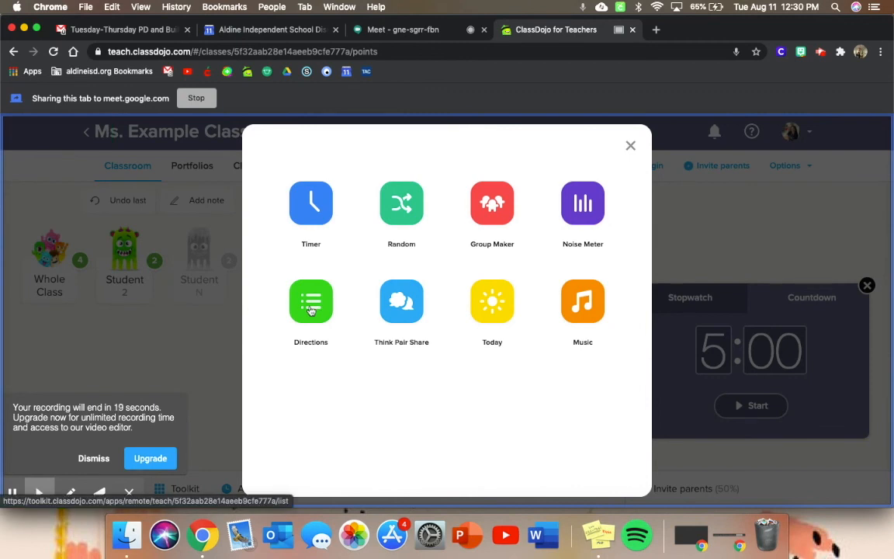
pyautogui.click(310, 301)
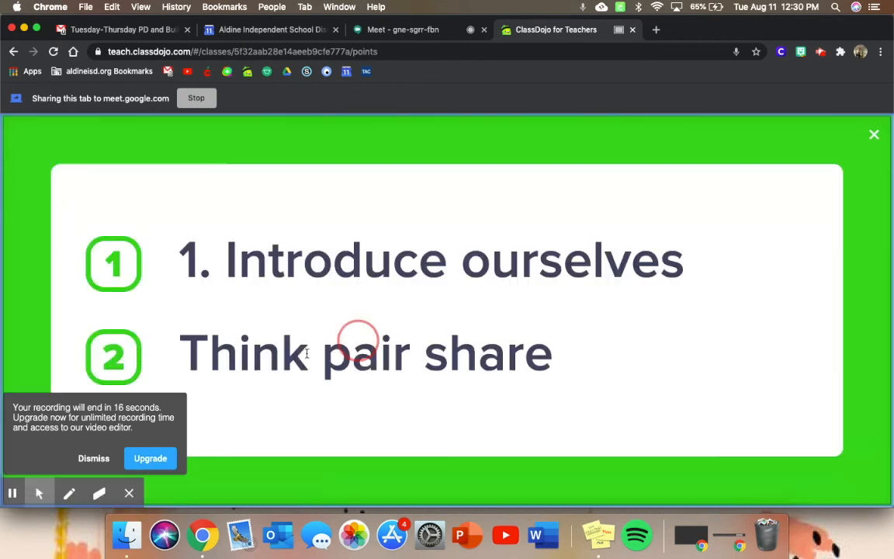
pyautogui.moveTo(465, 353)
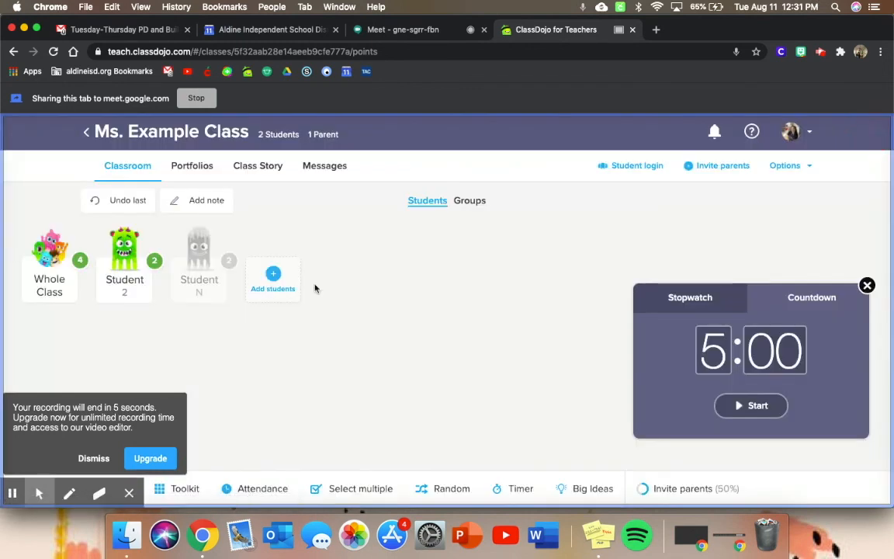
pyautogui.click(185, 488)
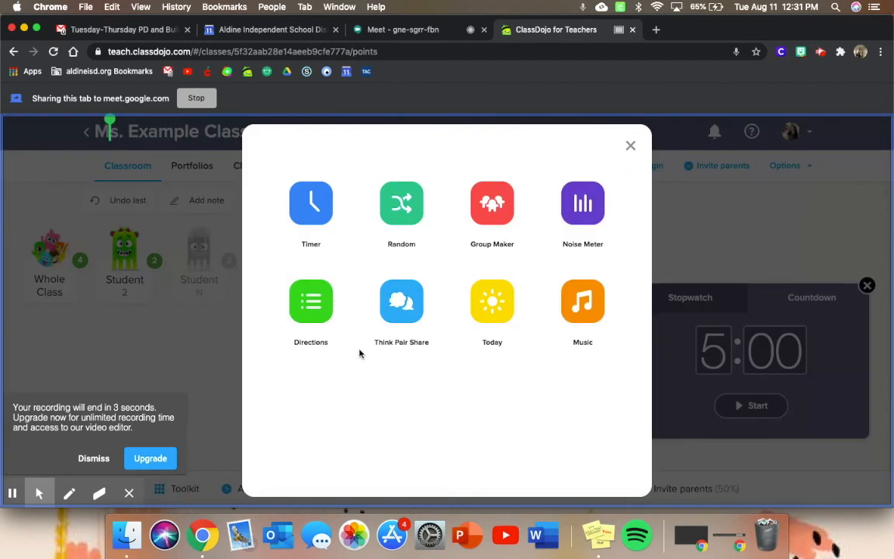
pyautogui.moveTo(582, 301)
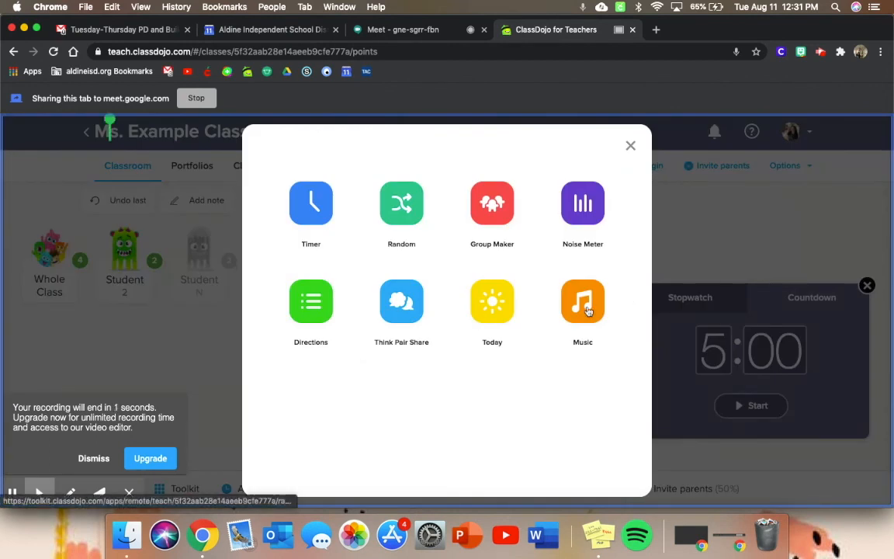